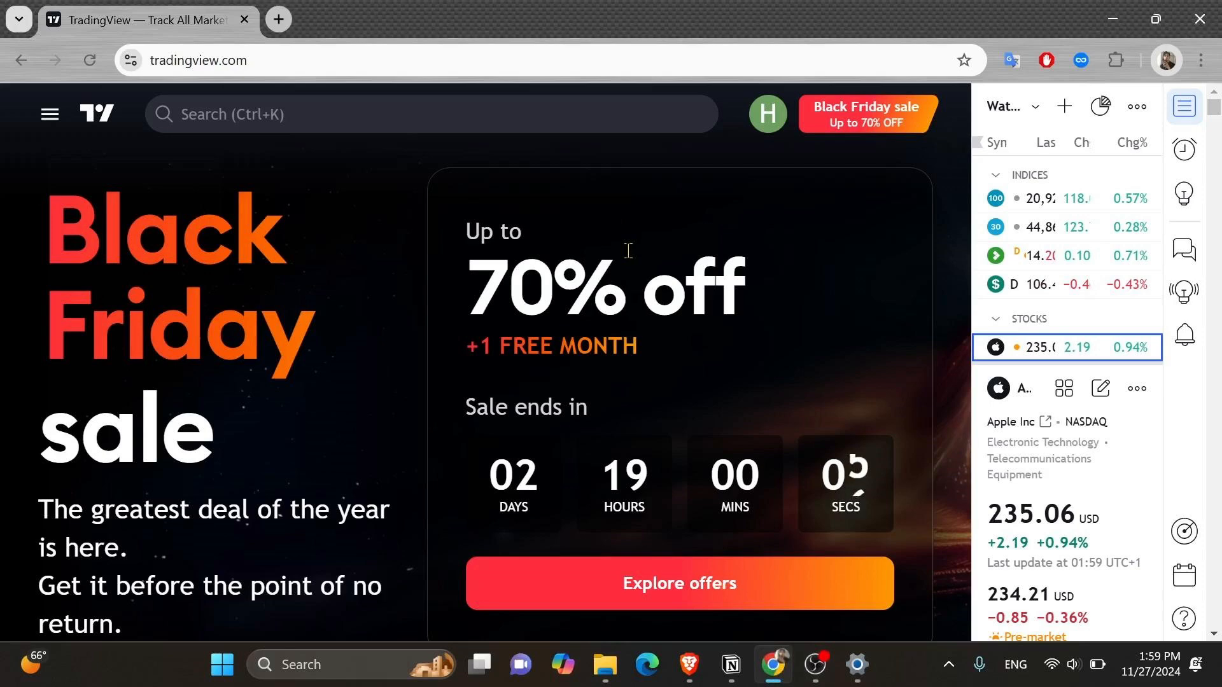
pyautogui.moveTo(580, 271)
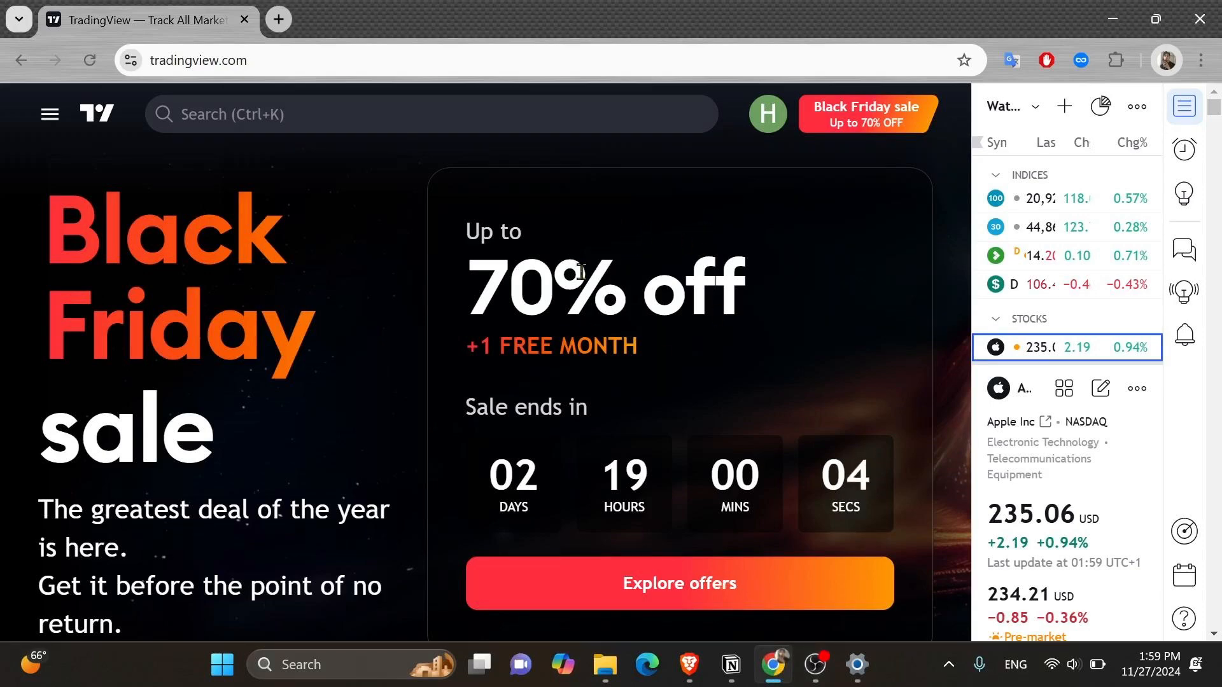
pyautogui.moveTo(816, 272)
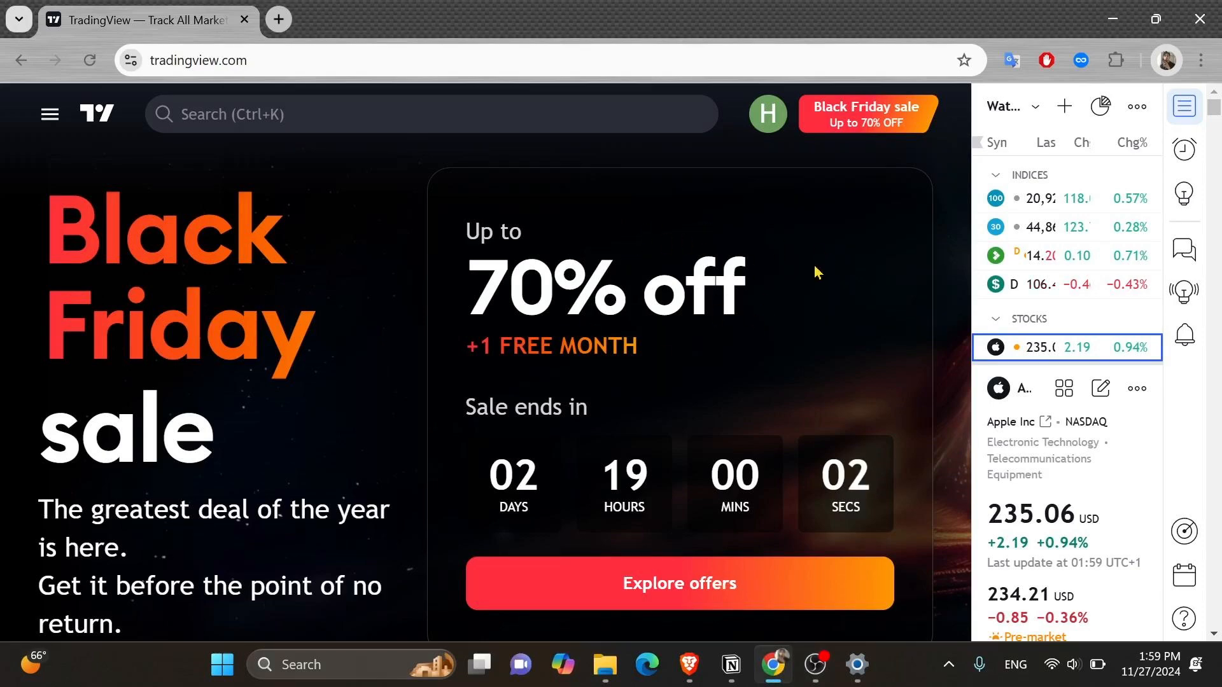
pyautogui.moveTo(777, 132)
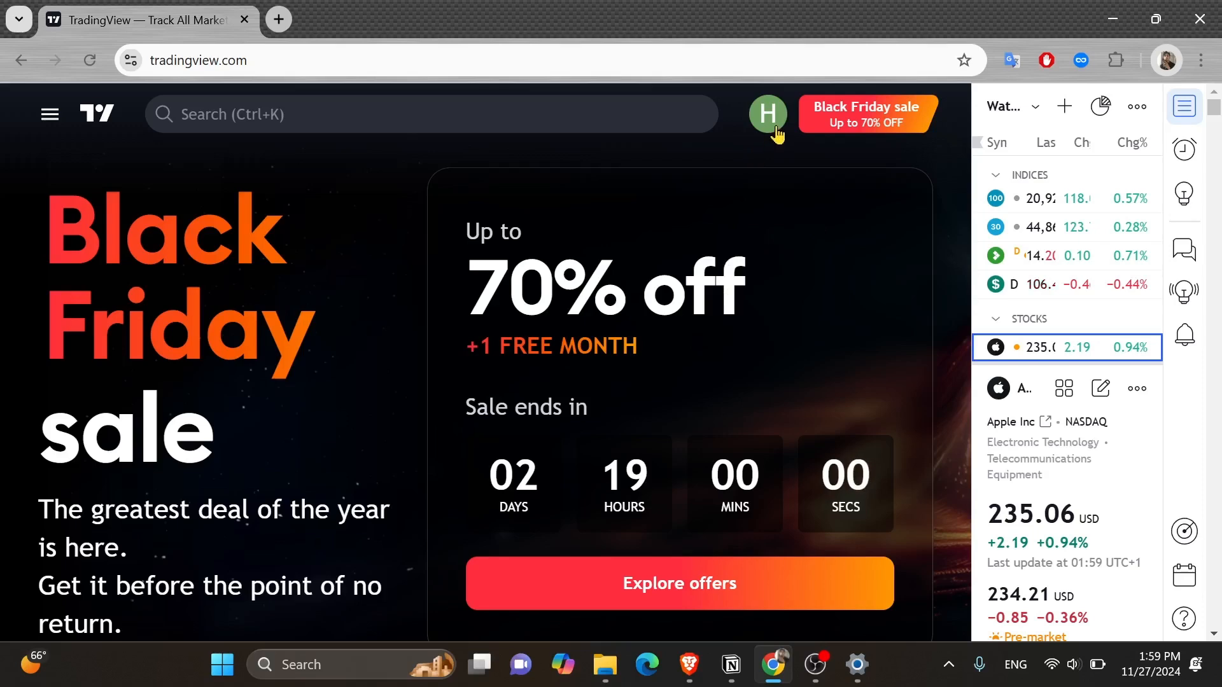
pyautogui.moveTo(781, 190)
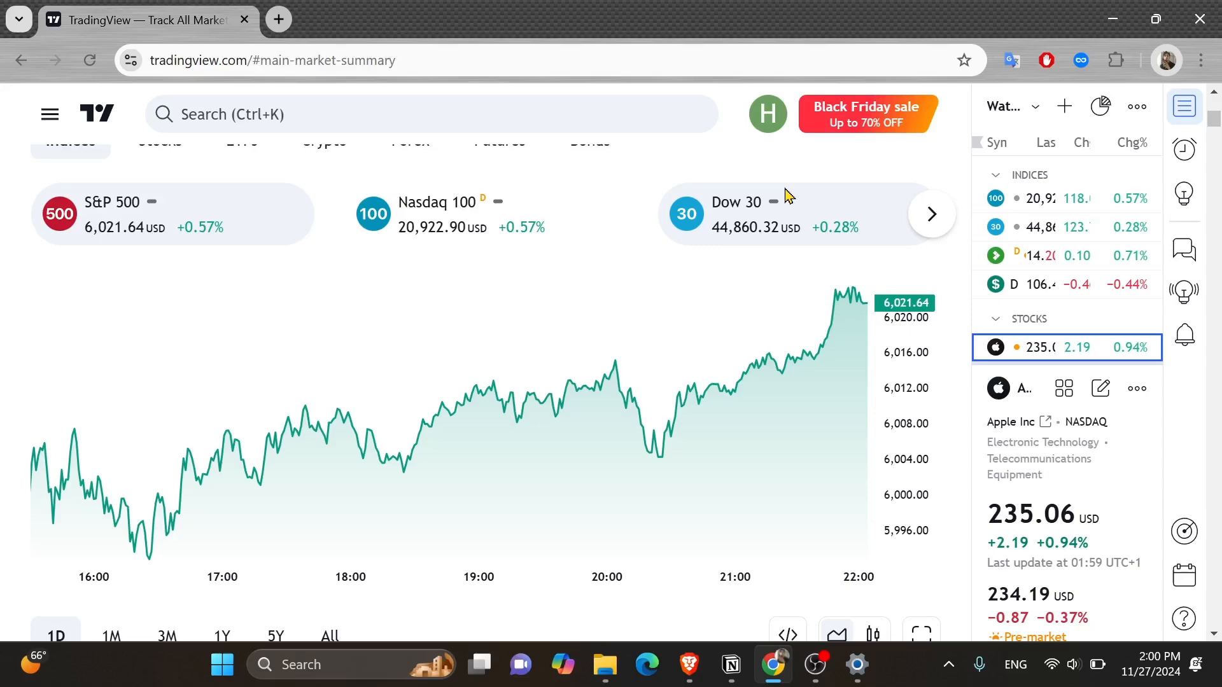
# Scroll to the S&P 500 chart and launch its full chart view in a new tab
pyautogui.scroll(-3)
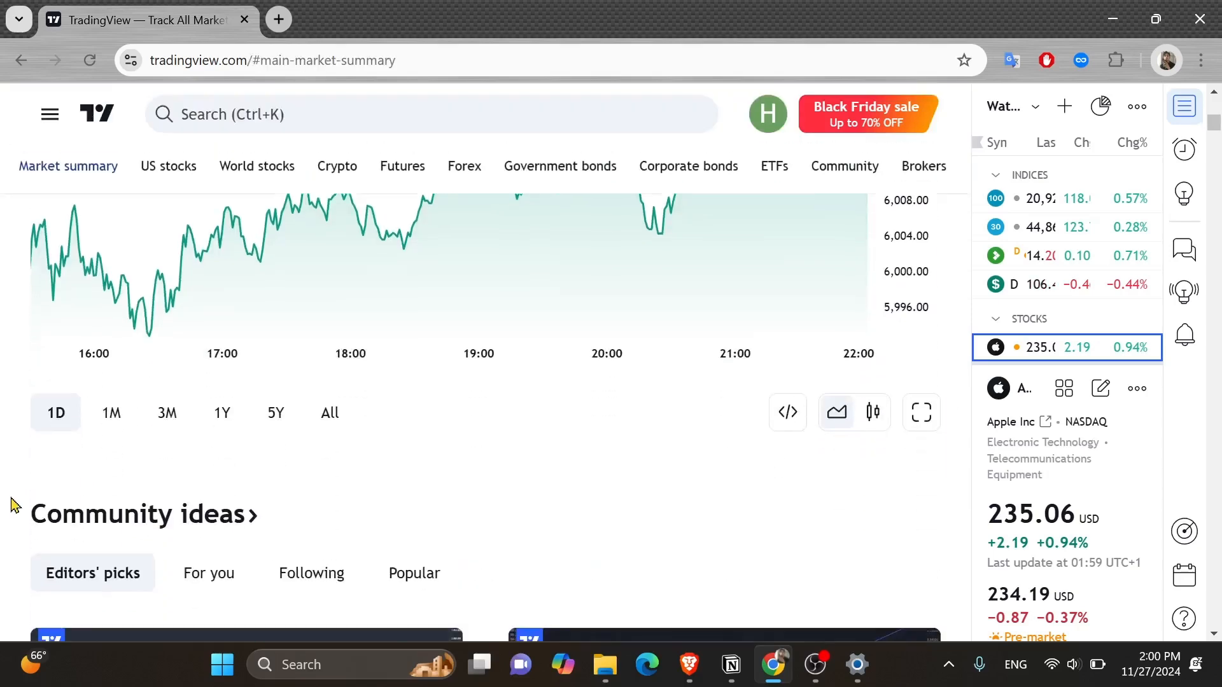
pyautogui.scroll(-3)
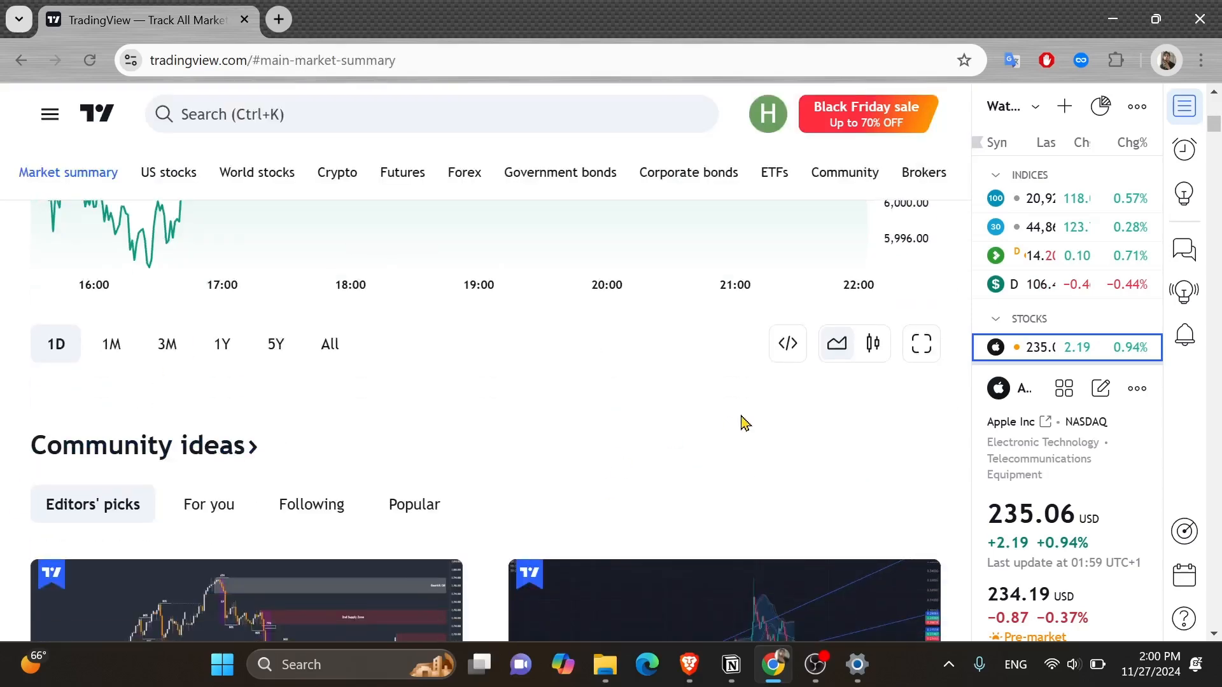
pyautogui.moveTo(920, 343)
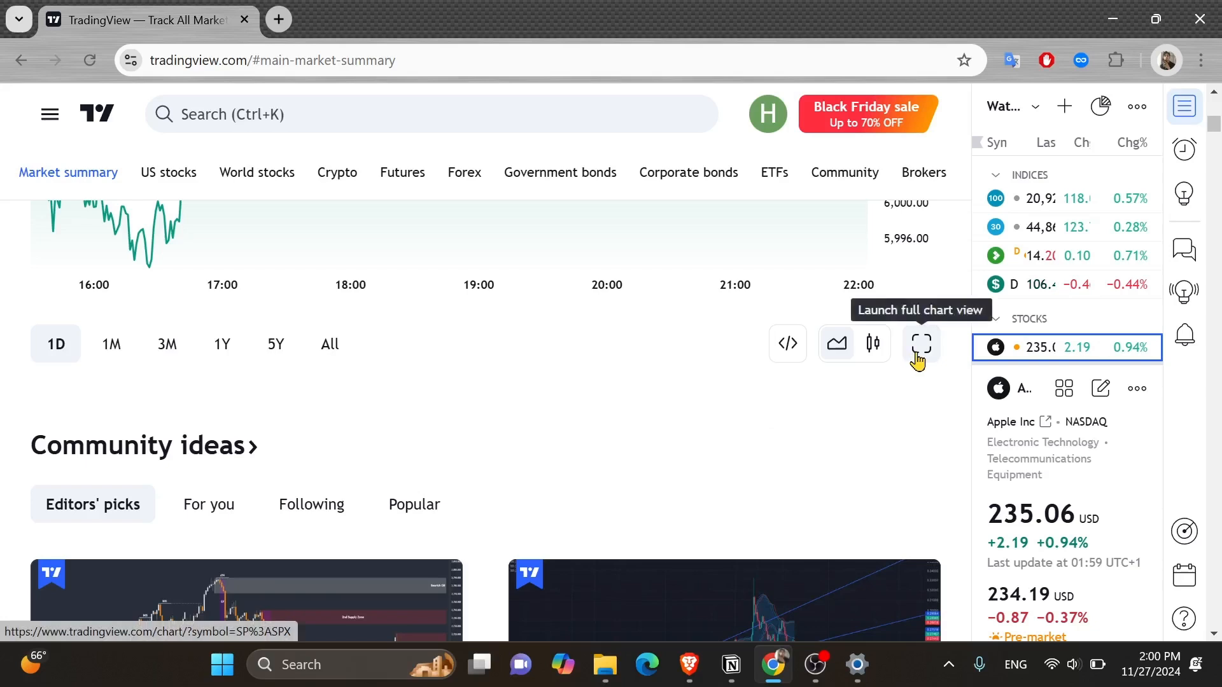
pyautogui.click(920, 343)
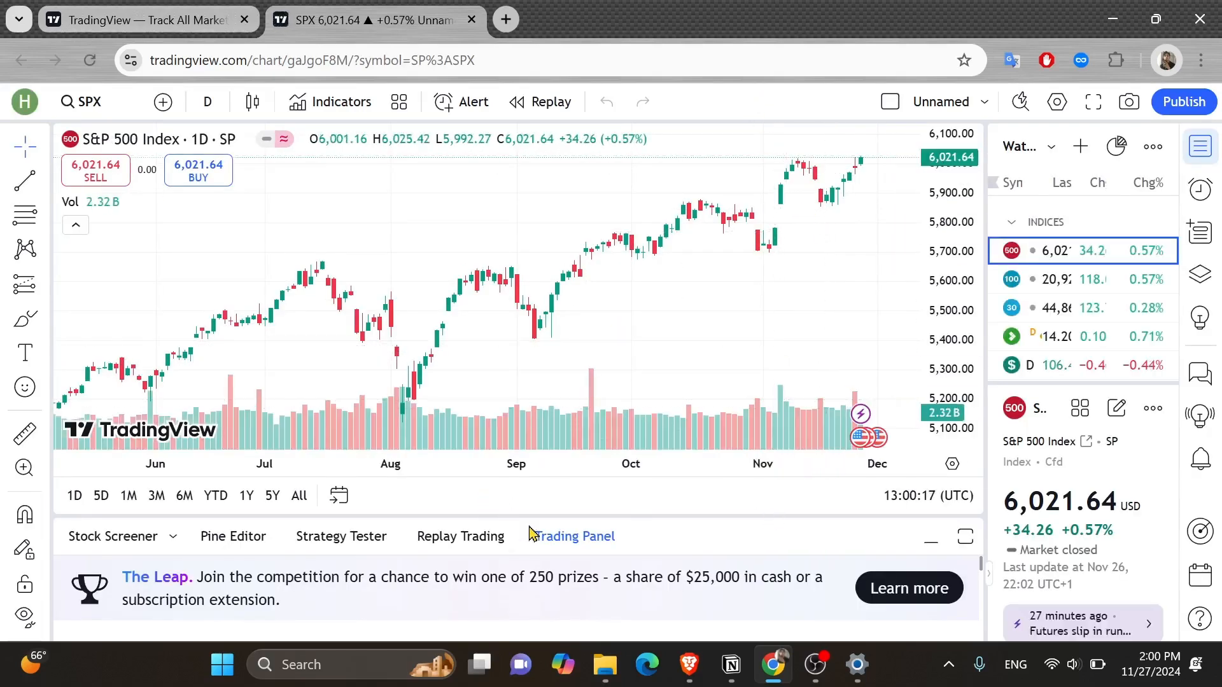
# Expand the Trading Panel, browse trusted brokers, then go to the 'Open account' broker page
pyautogui.click(232, 535)
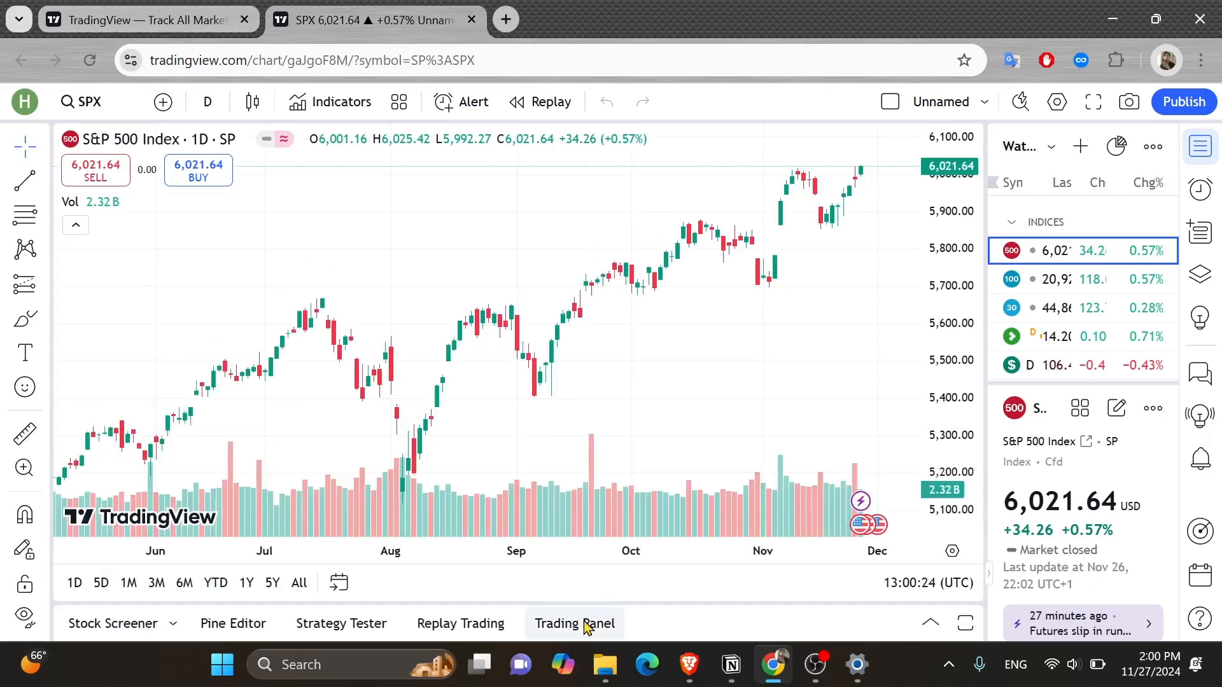
pyautogui.click(574, 624)
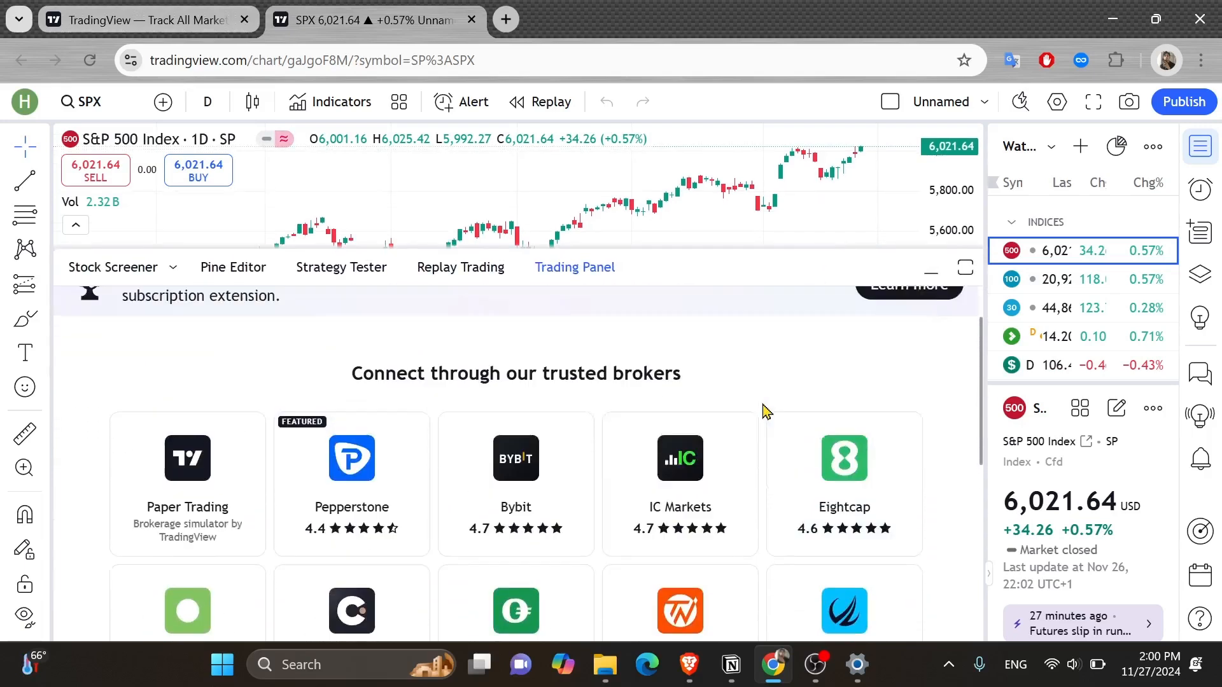
pyautogui.scroll(-3)
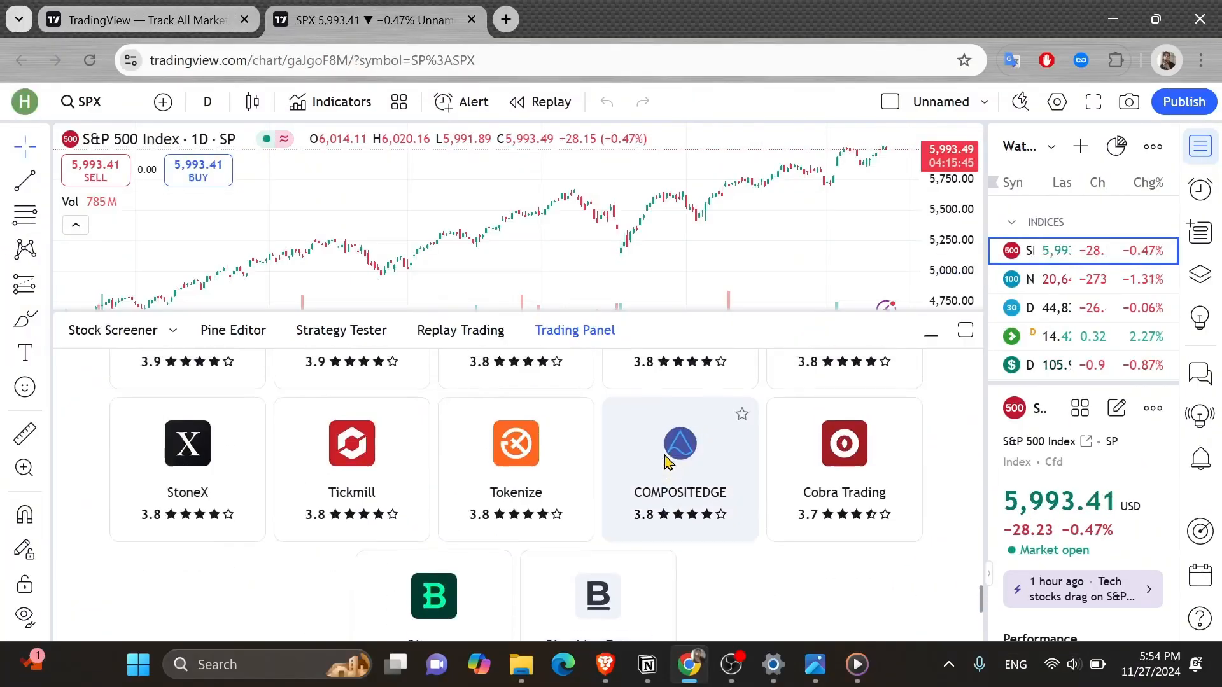
pyautogui.scroll(-3)
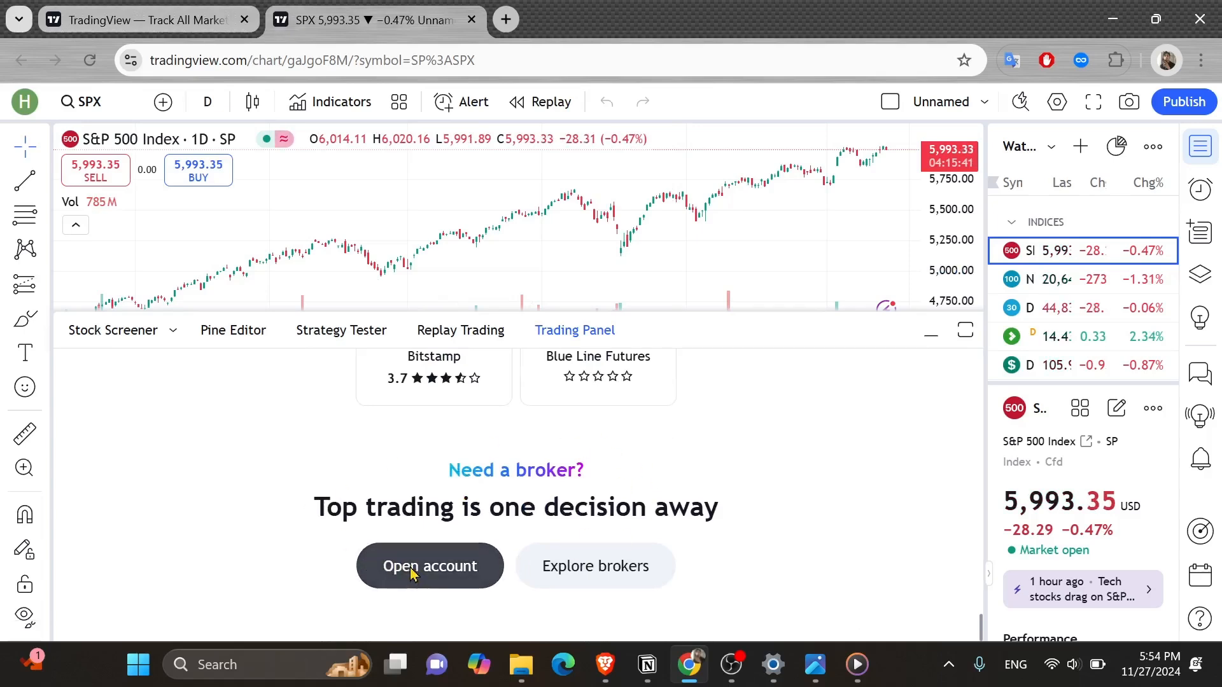
pyautogui.click(430, 566)
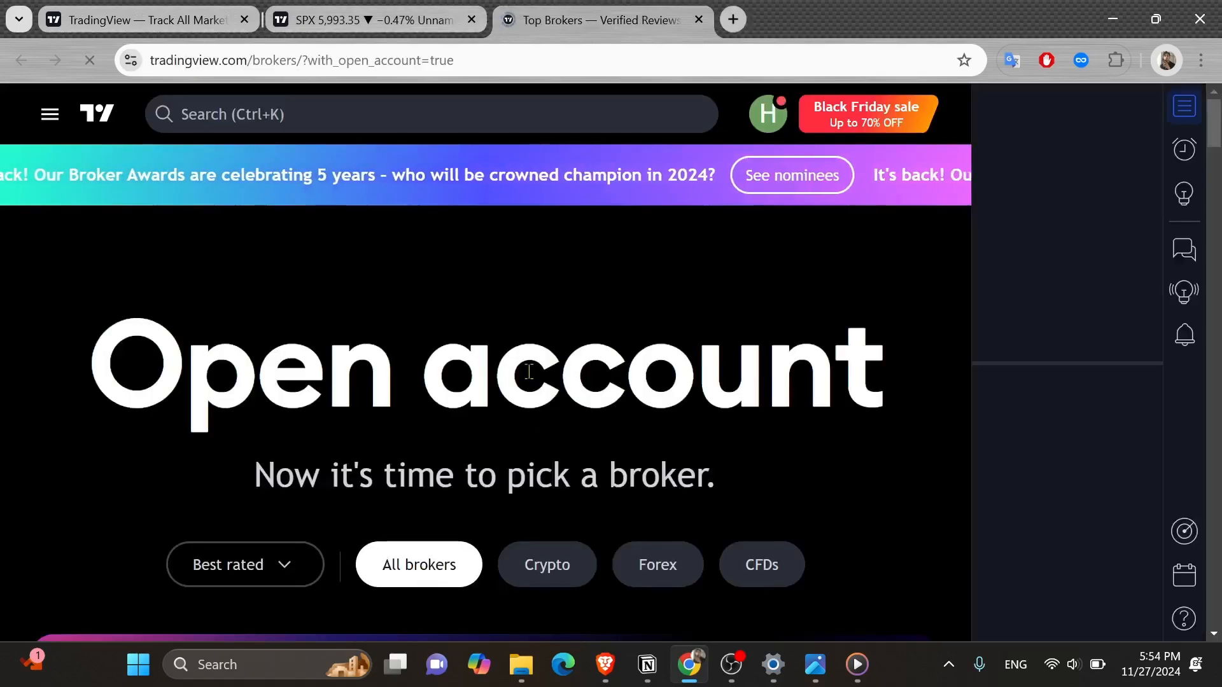
pyautogui.scroll(-3)
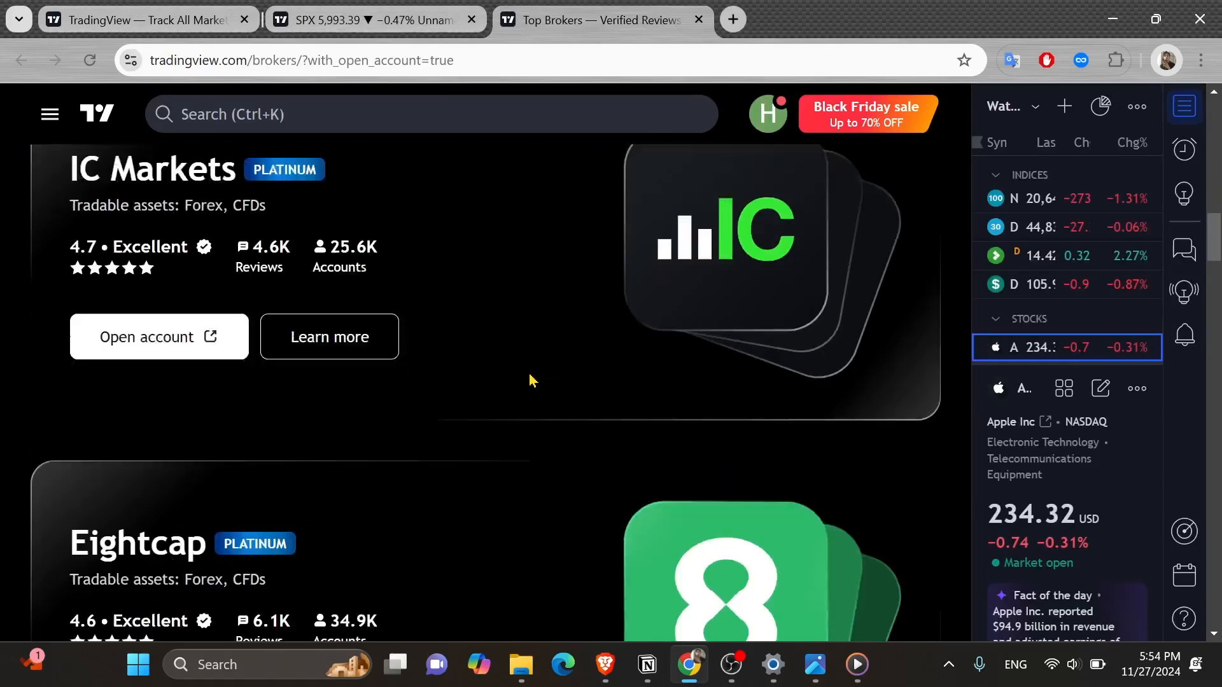
pyautogui.scroll(-3)
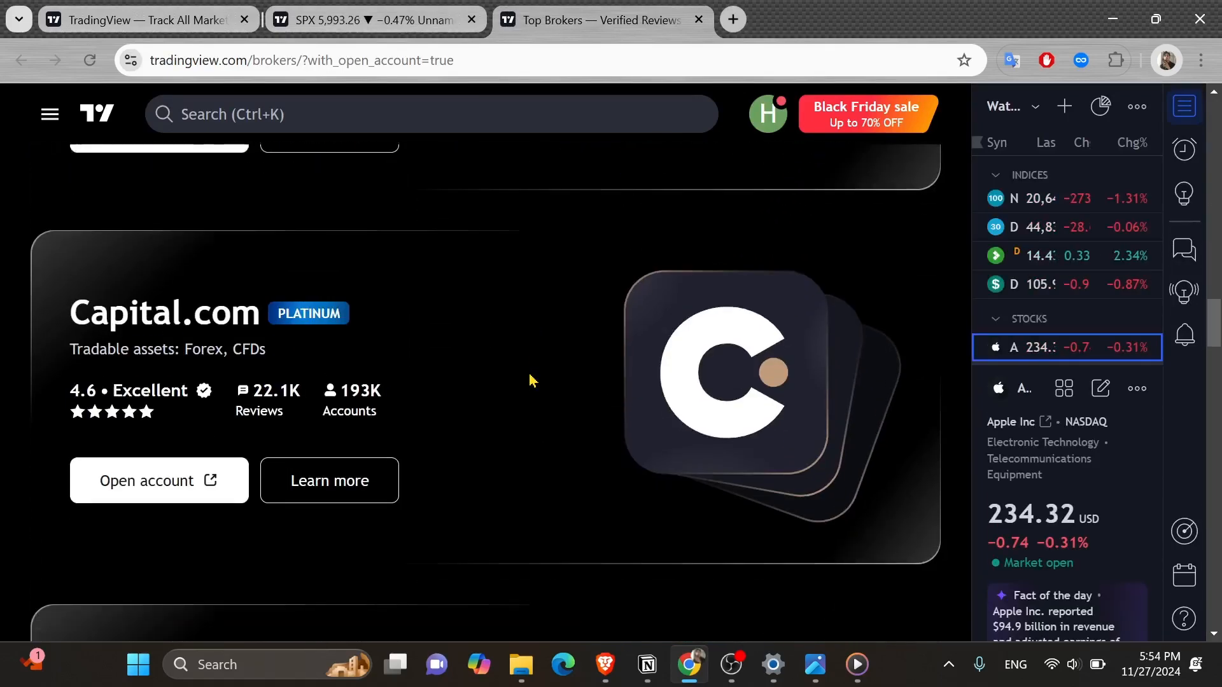
pyautogui.scroll(-3)
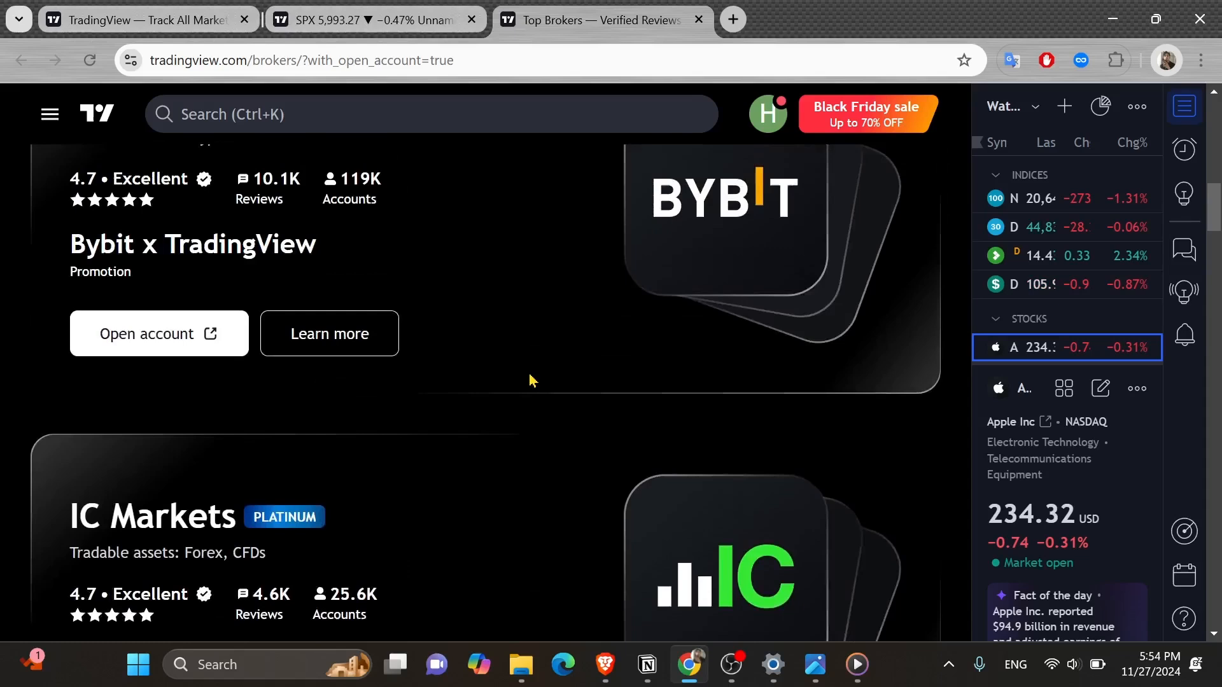
pyautogui.scroll(3)
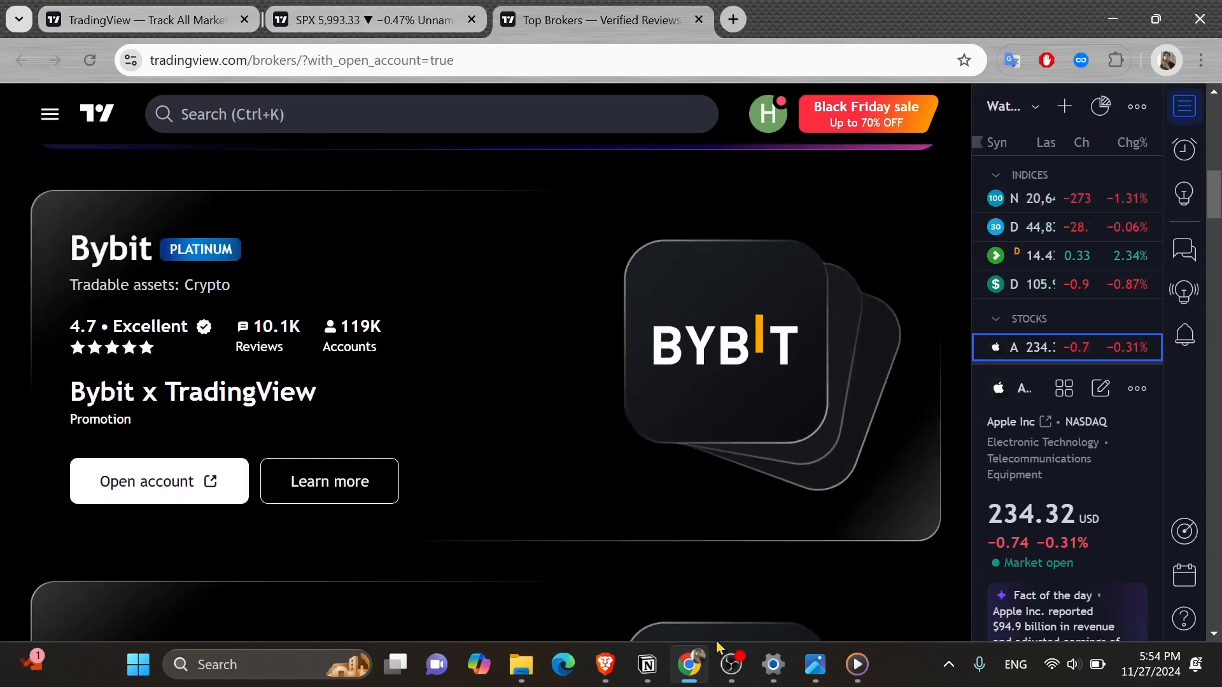